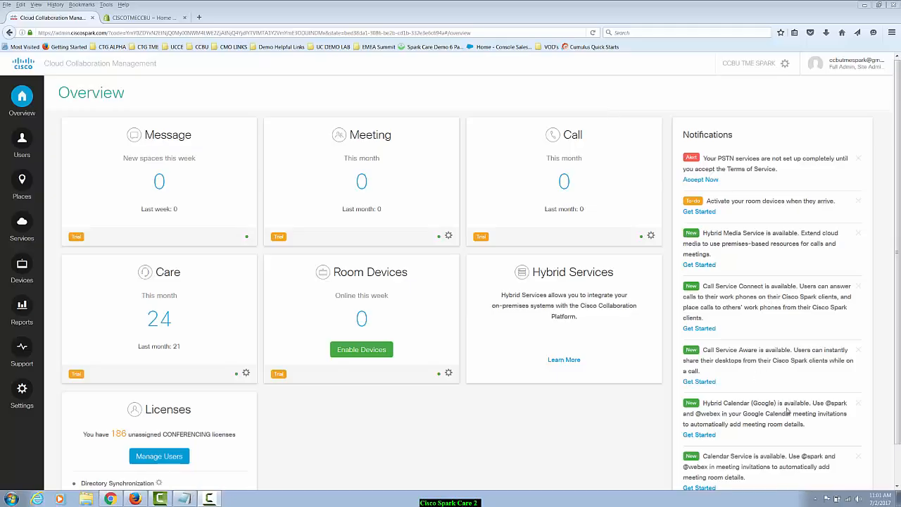
mouse_move(618, 388)
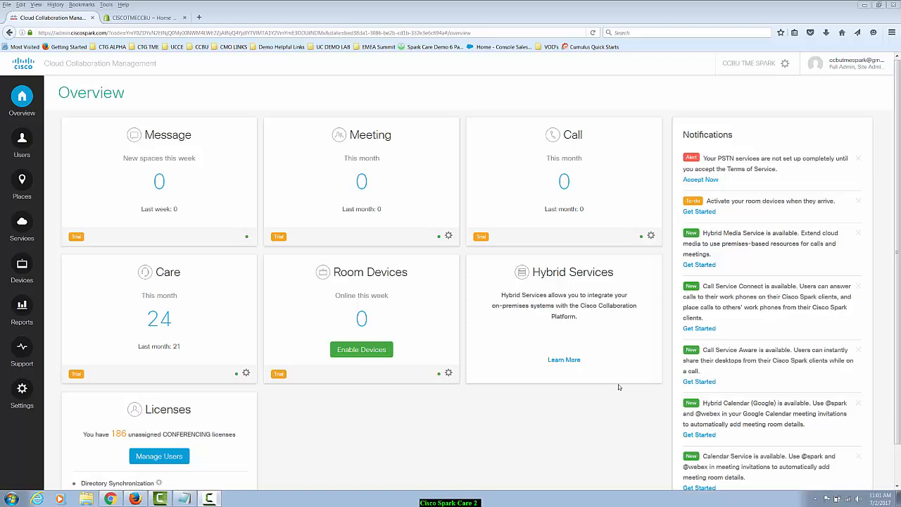
mouse_move(346, 448)
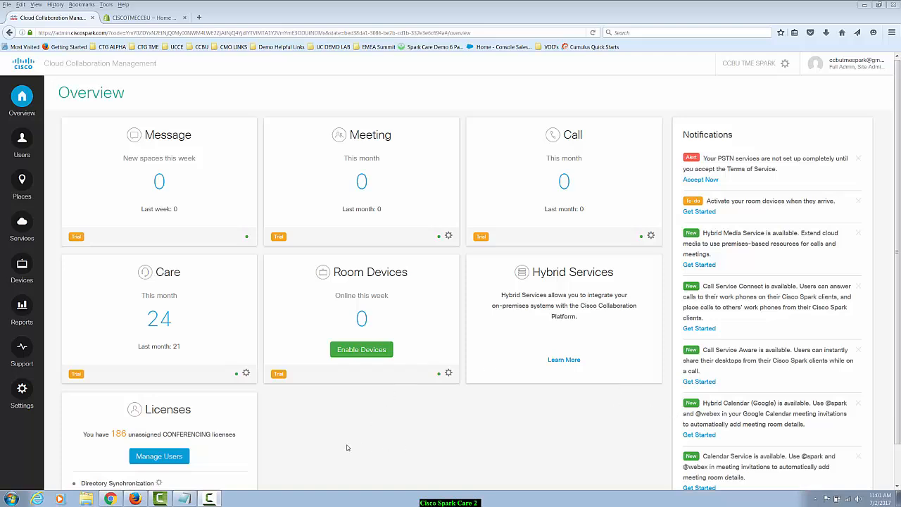
Step: Show the organization's Services overview listing Message, Meeting, Call, Care and hybrid services
left_click(22, 222)
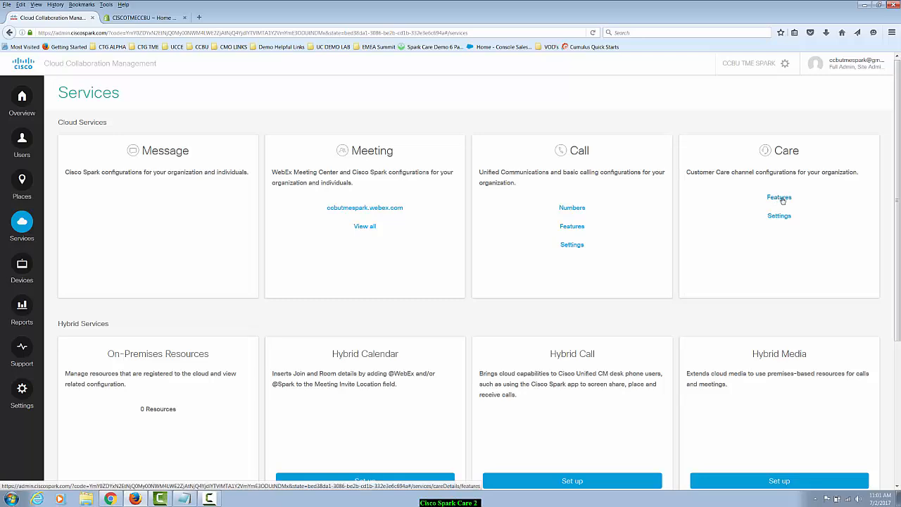
Step: Show the Care features page with chat and callback templates and their embed codes
left_click(779, 197)
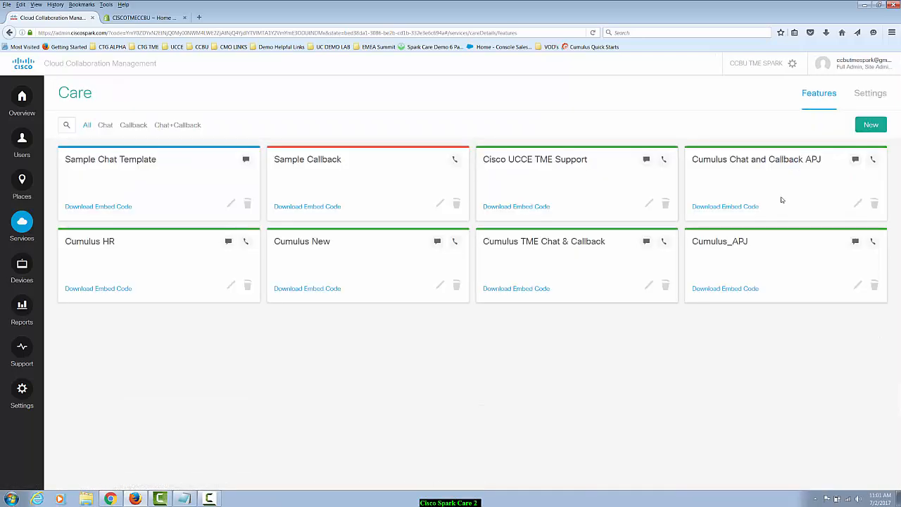
mouse_move(422, 228)
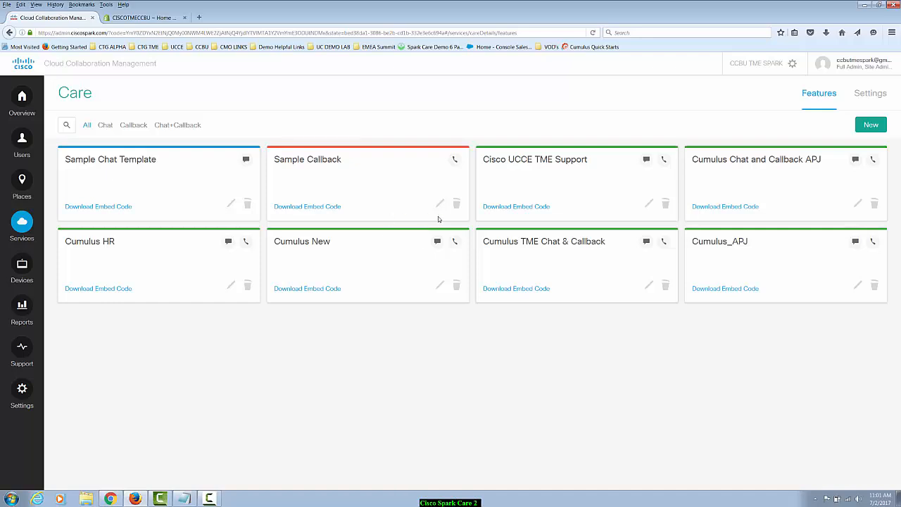
left_click(516, 206)
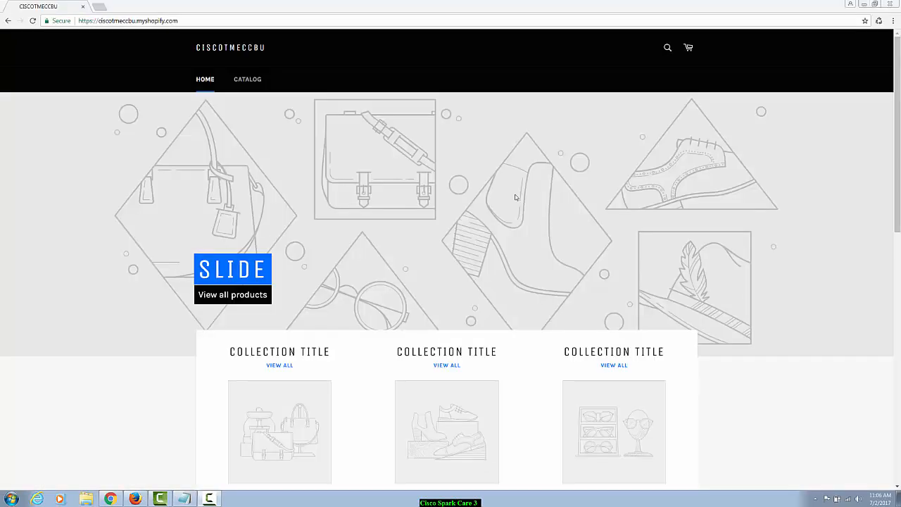
mouse_move(532, 227)
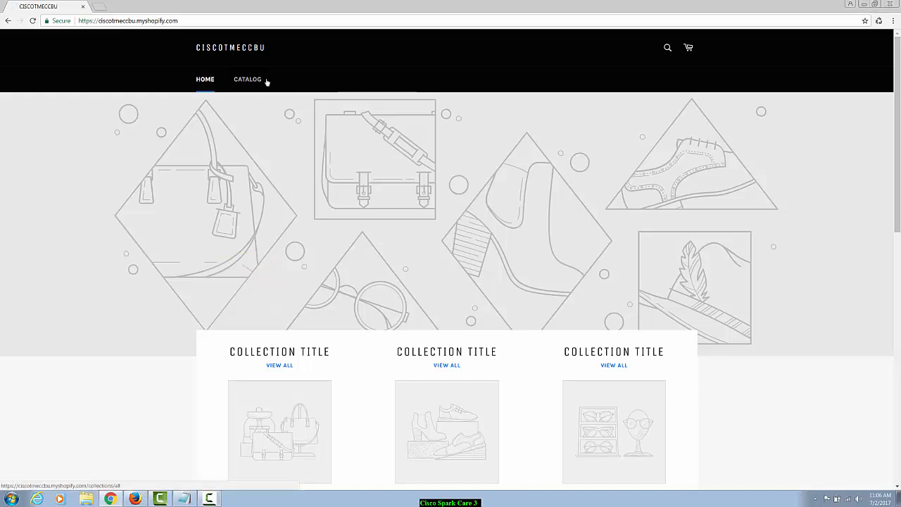
Step: Browse the storefront's CATALOG of example products, then return to the Shopify admin window
left_click(248, 79)
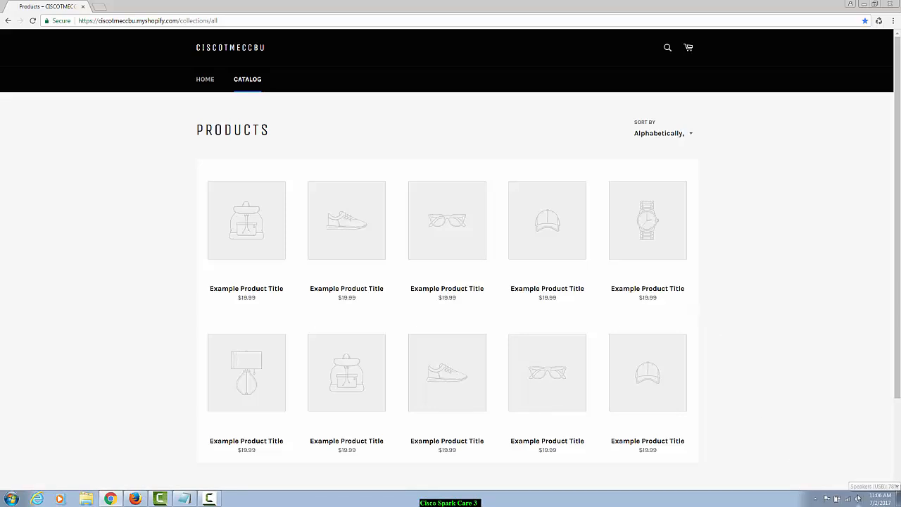
mouse_move(852, 467)
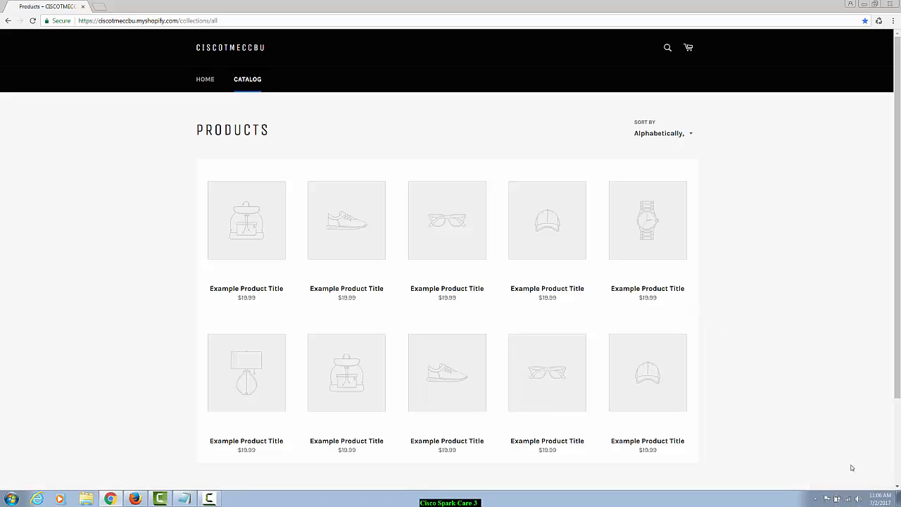
mouse_move(840, 487)
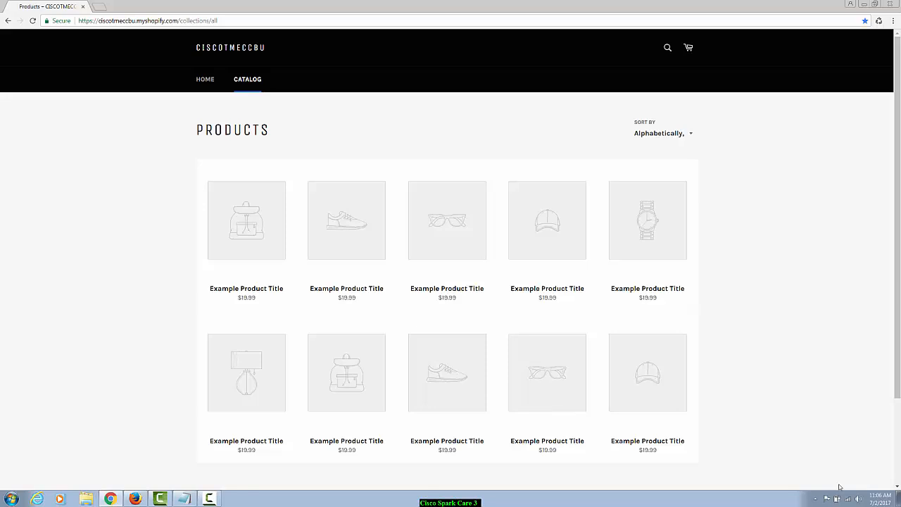
left_click(144, 16)
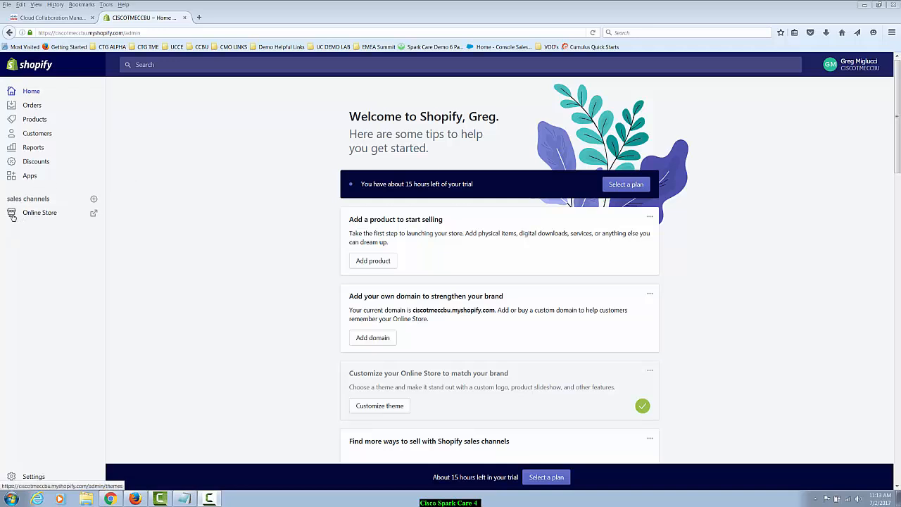
Step: Start a blank new page under Online Store > Pages in the Shopify admin
left_click(39, 212)
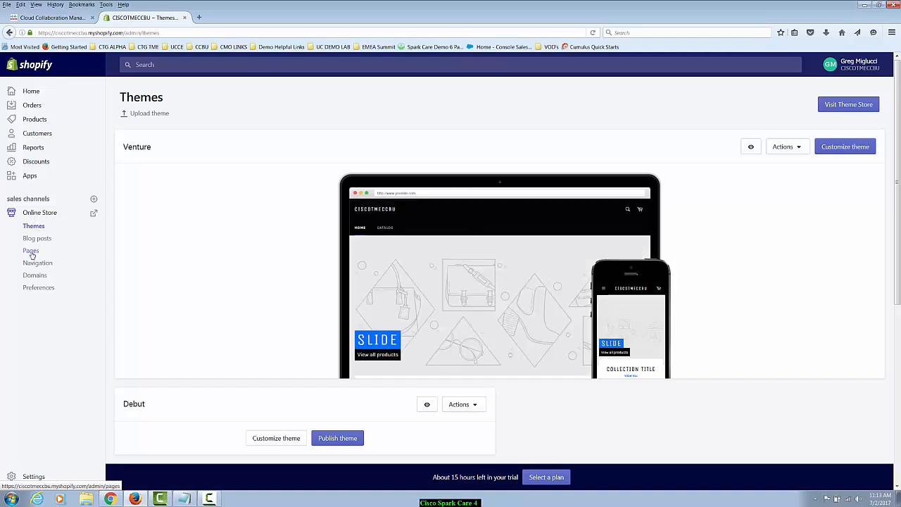
left_click(31, 251)
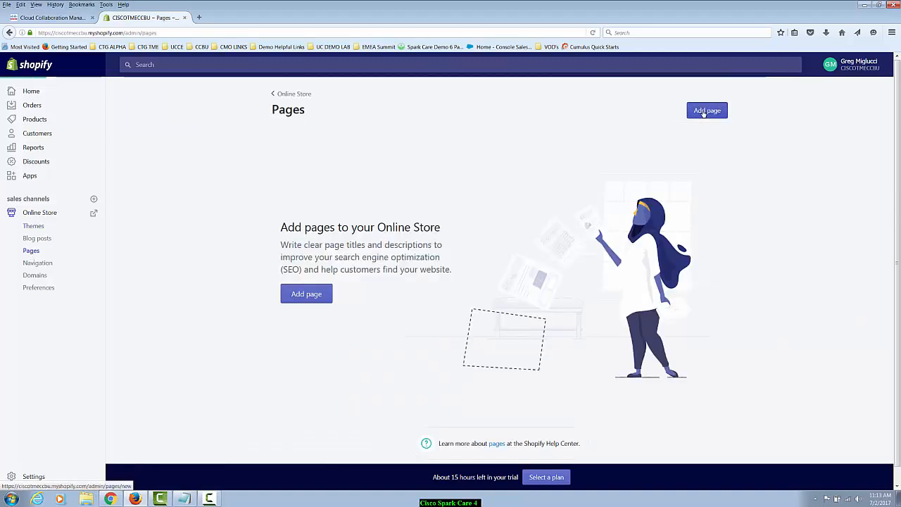
left_click(707, 110)
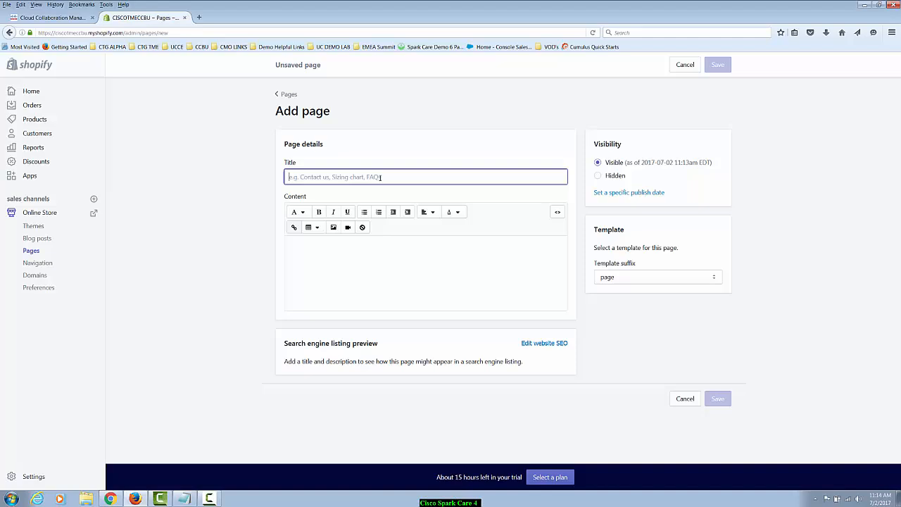
Step: Title the page SparkCare, paste the Spark Care embed script as raw HTML, and set it Hidden
type("SparkCare")
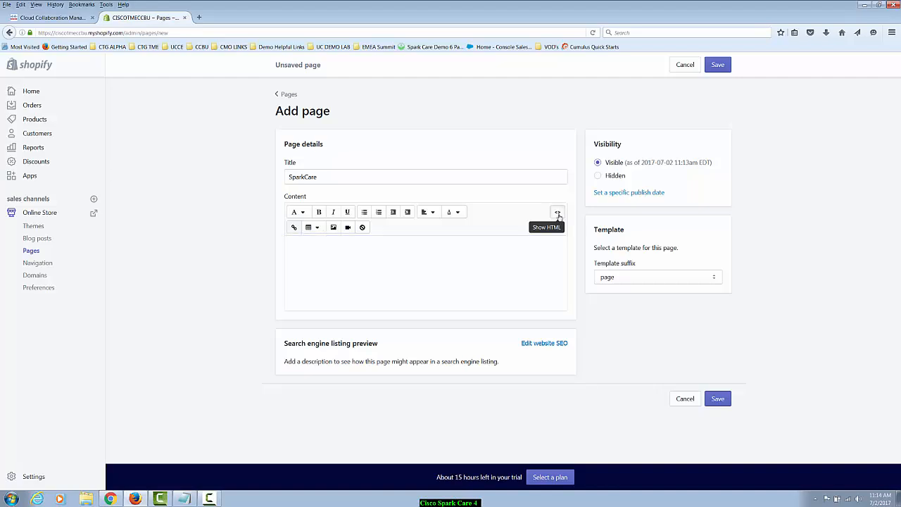
left_click(557, 211)
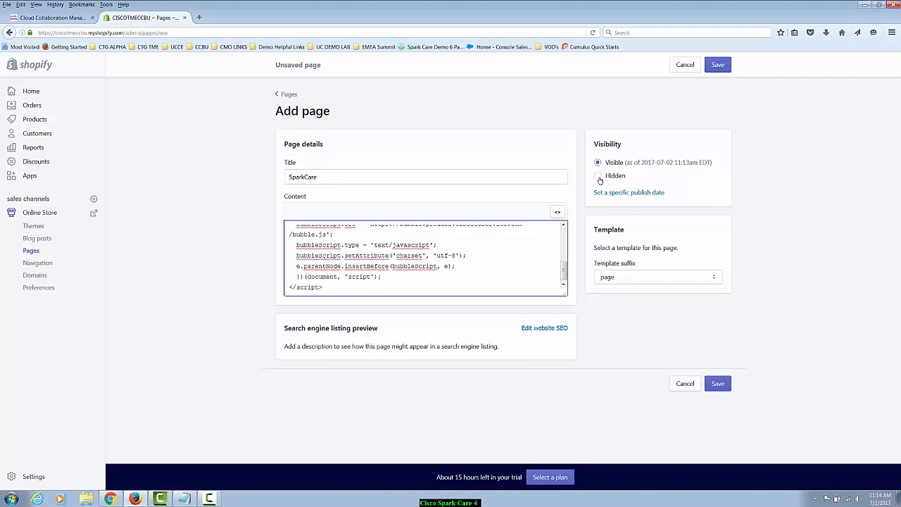
left_click(597, 174)
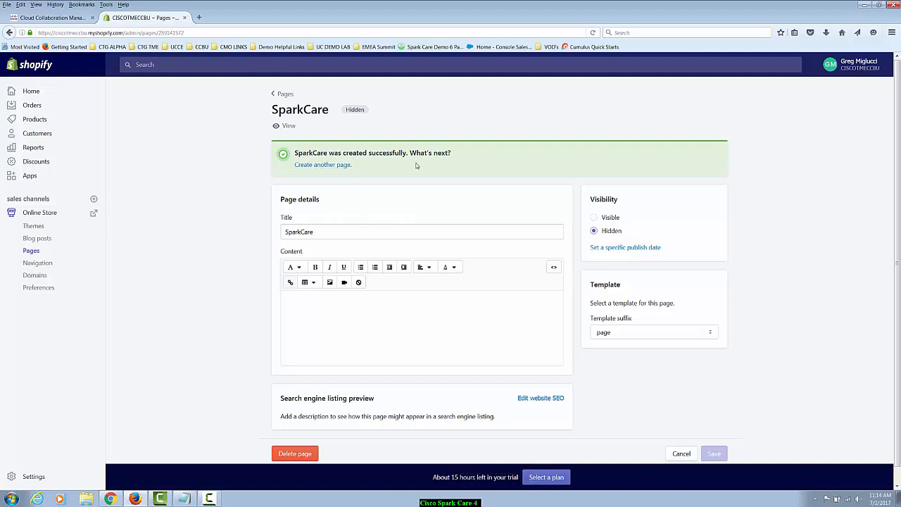
Step: From Themes, use the Venture theme's Actions > Edit HTML/CSS to reach its code editor
left_click(285, 93)
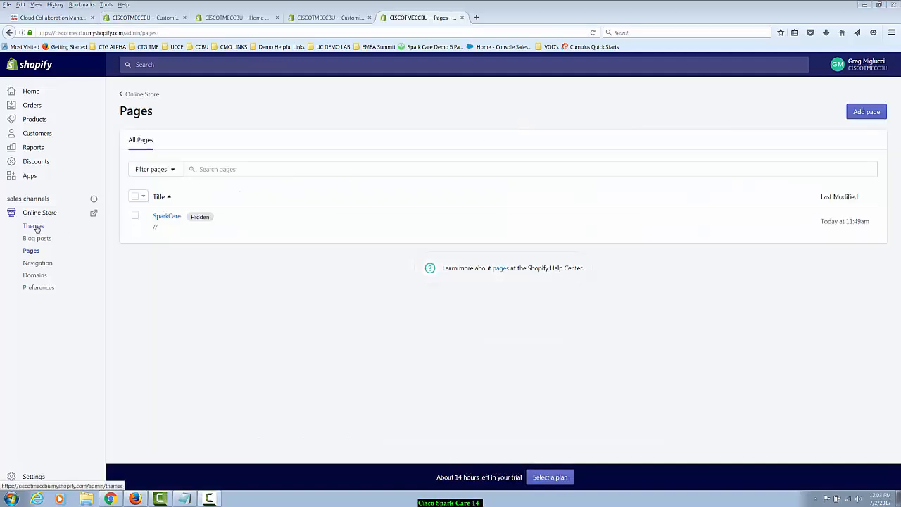
left_click(33, 225)
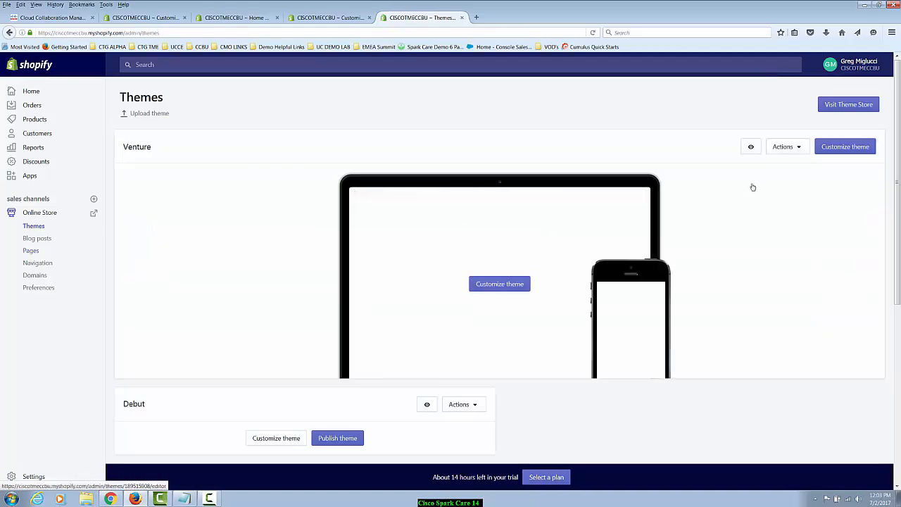
left_click(783, 147)
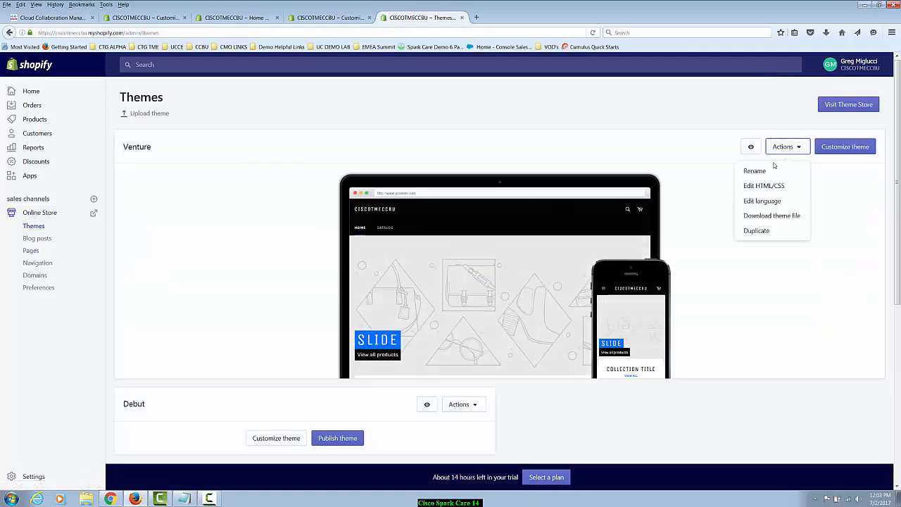
left_click(763, 186)
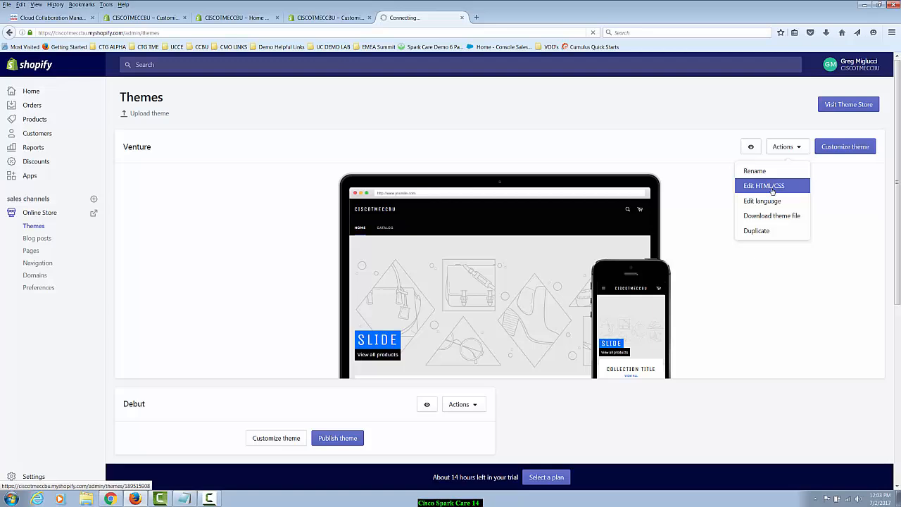
left_click(763, 186)
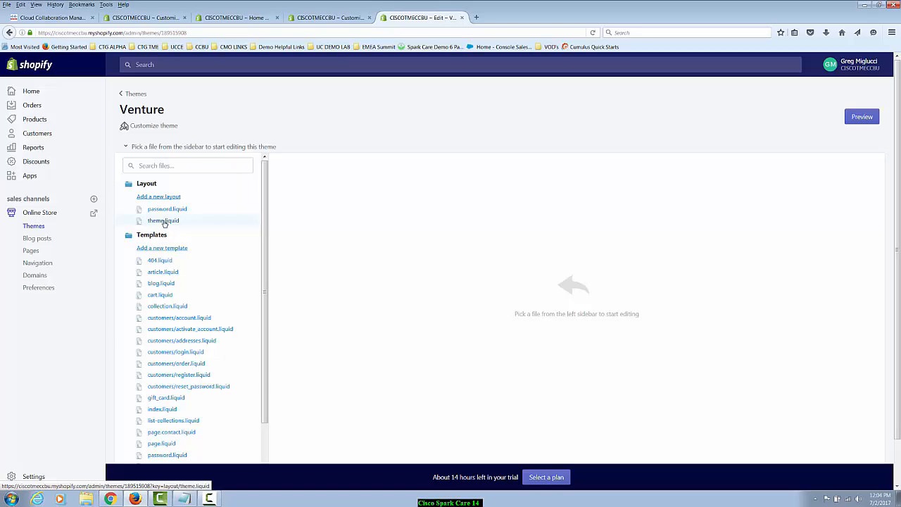
Step: Paste the Spark Care chat script at the bottom of theme.liquid before </body> and save it
left_click(164, 219)
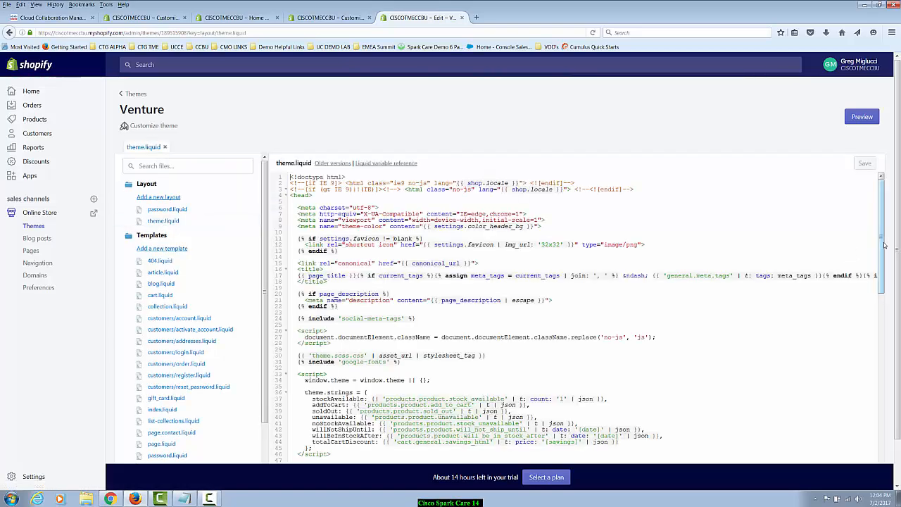
scroll("down", 3)
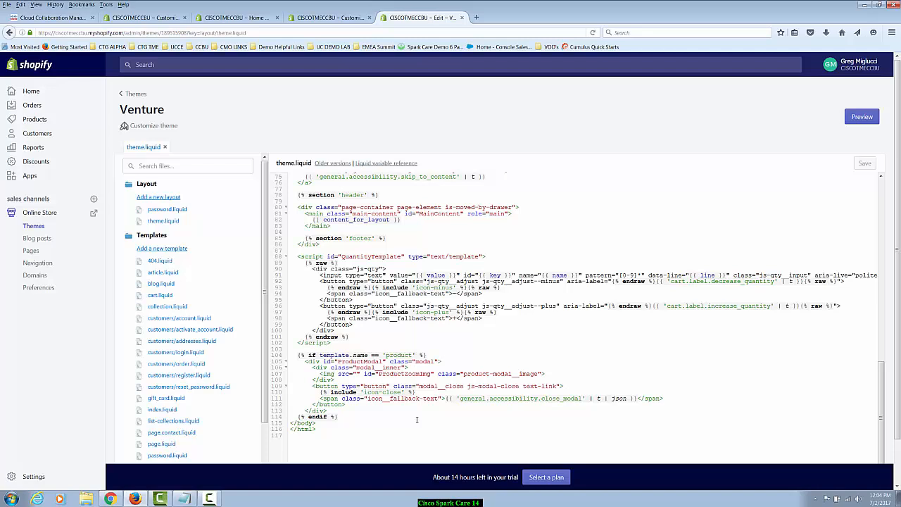
left_click(341, 417)
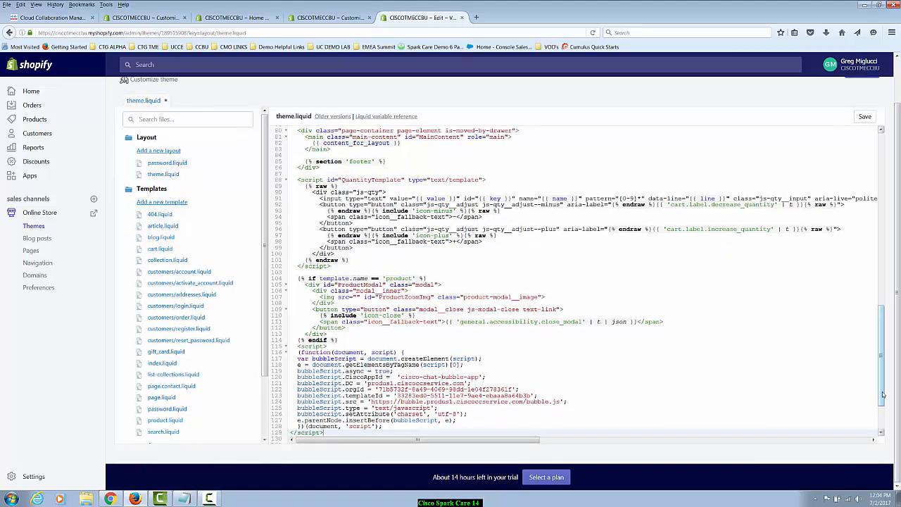
scroll("down", 3)
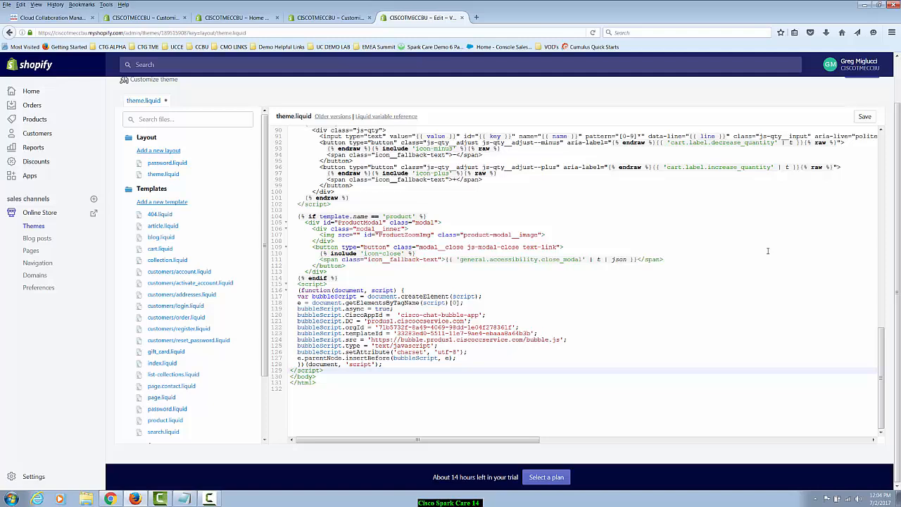
left_click(864, 116)
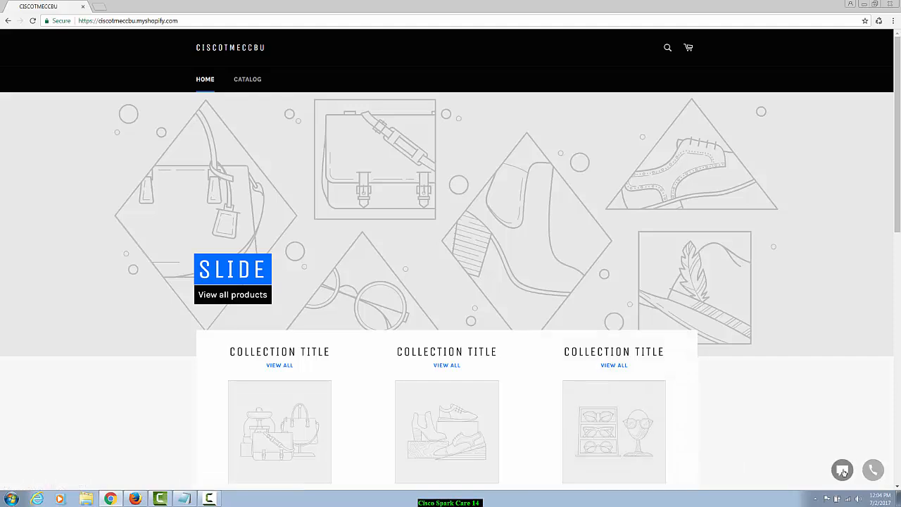
Step: Check the floating chat bubble's offline business-hours notice, then browse the Home page collection
left_click(842, 470)
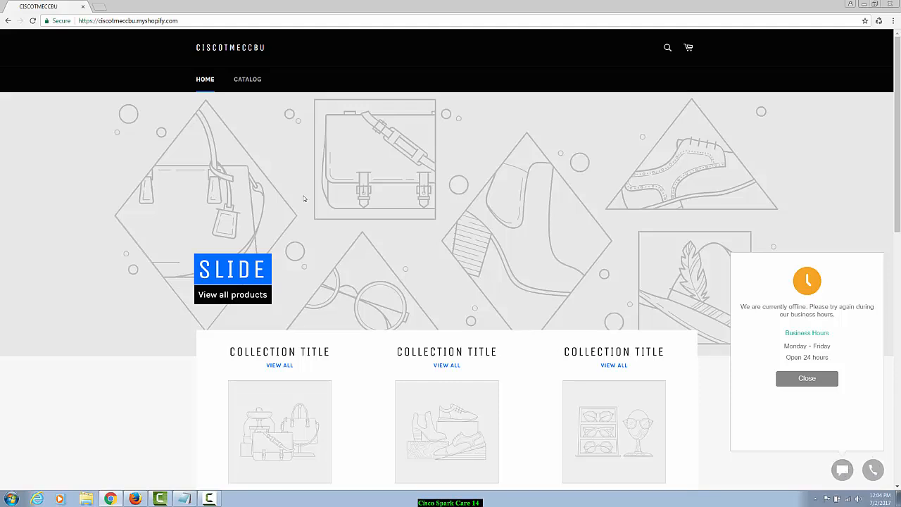
left_click(248, 79)
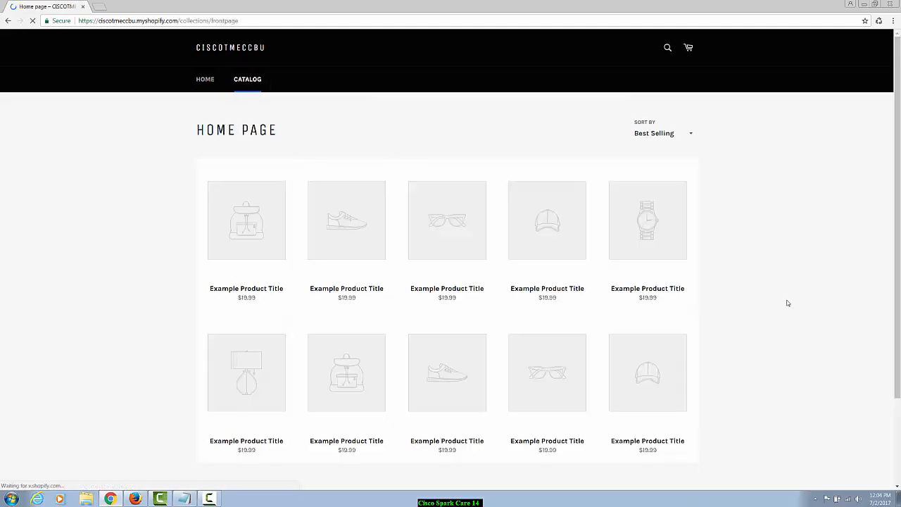